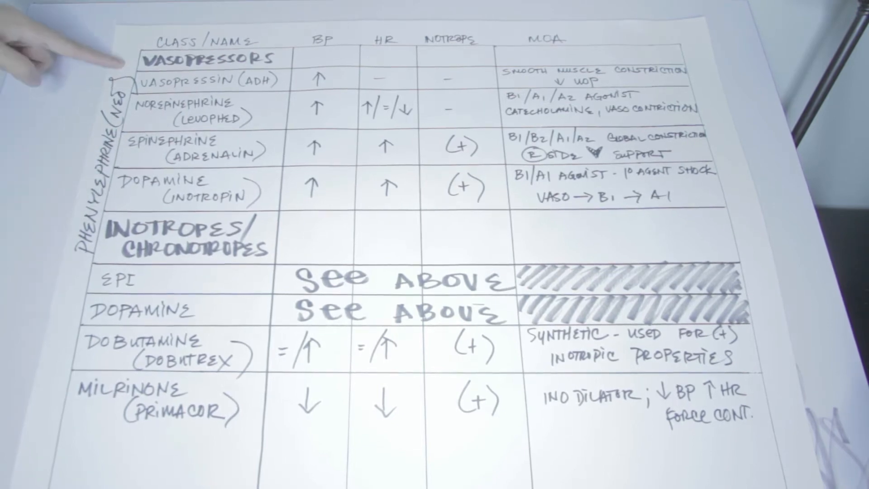
pyautogui.moveTo(67, 139)
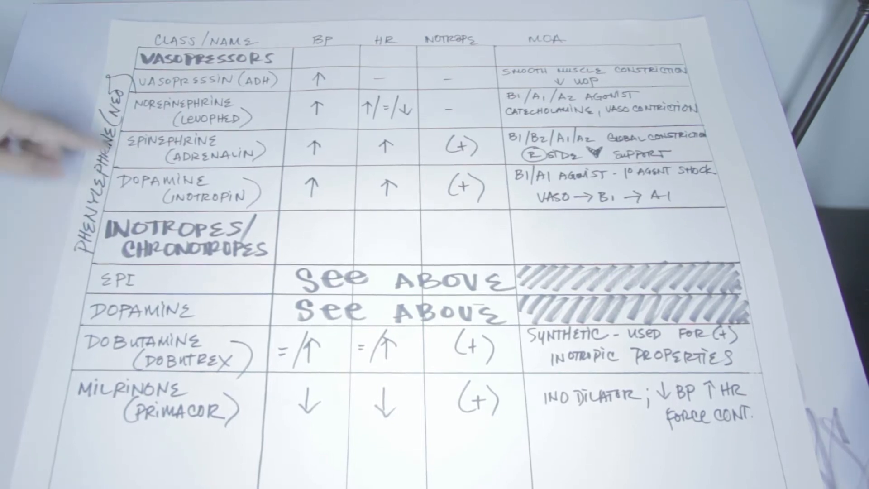